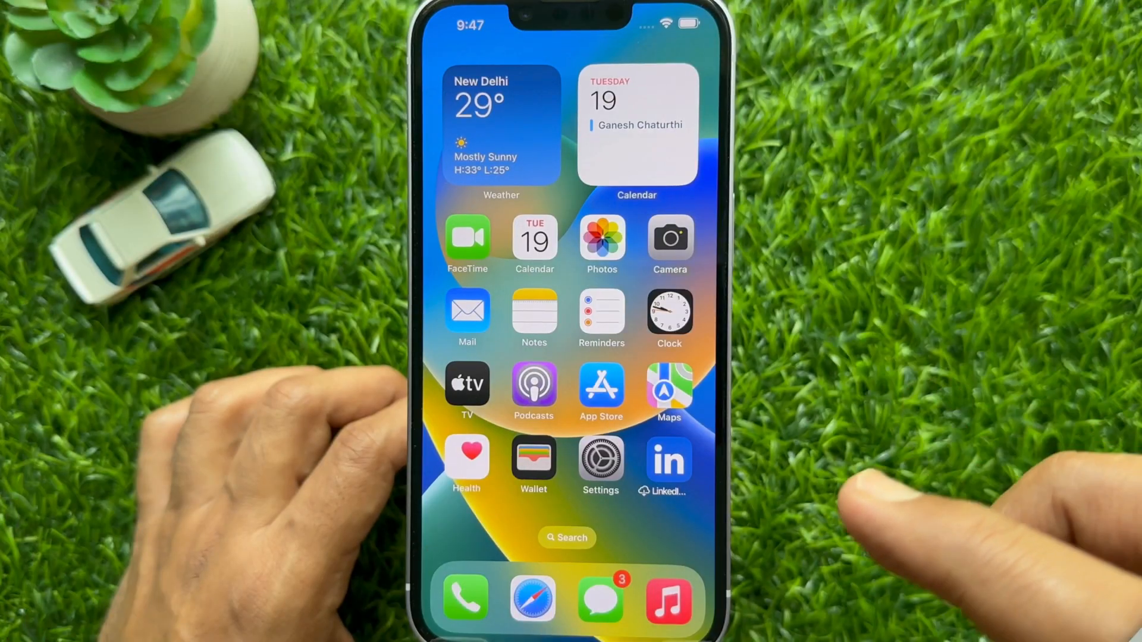
# - Tap the Settings app on the iPhone home screen to open iOS Settings
pyautogui.click(600, 455)
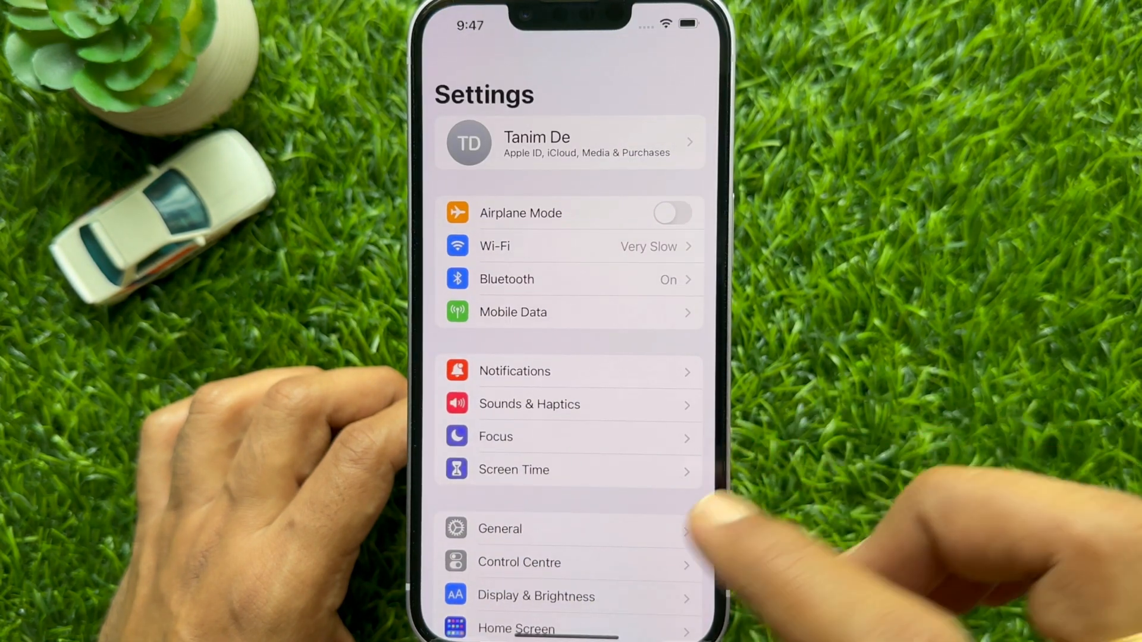
pyautogui.click(499, 529)
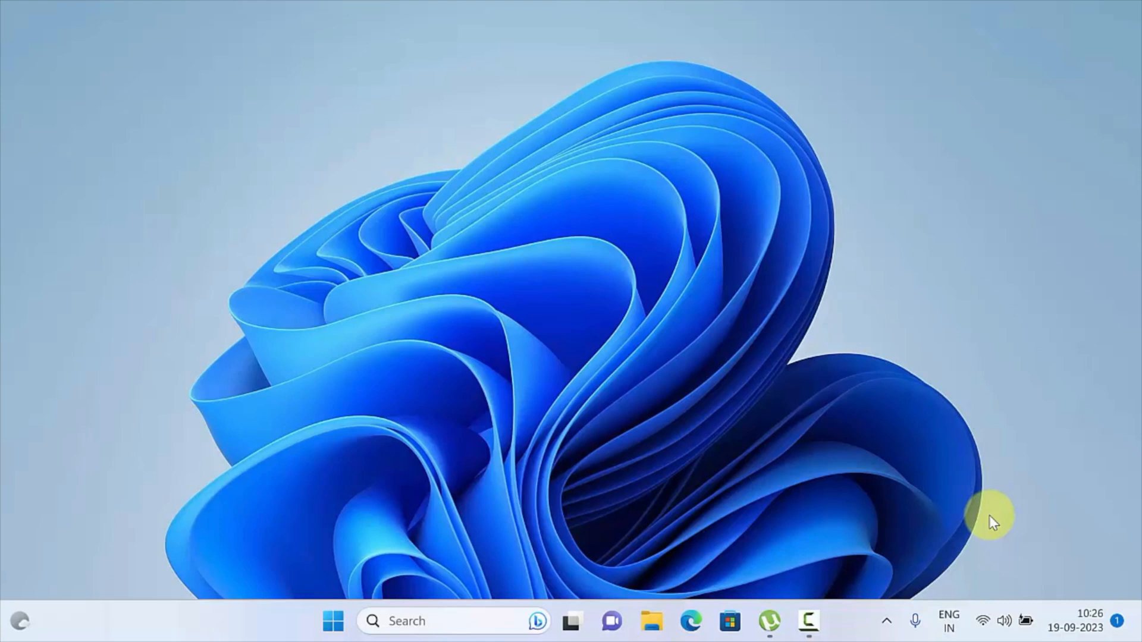
# - Search Windows for 'itunes' so iTunes appears as the best match
pyautogui.click(406, 620)
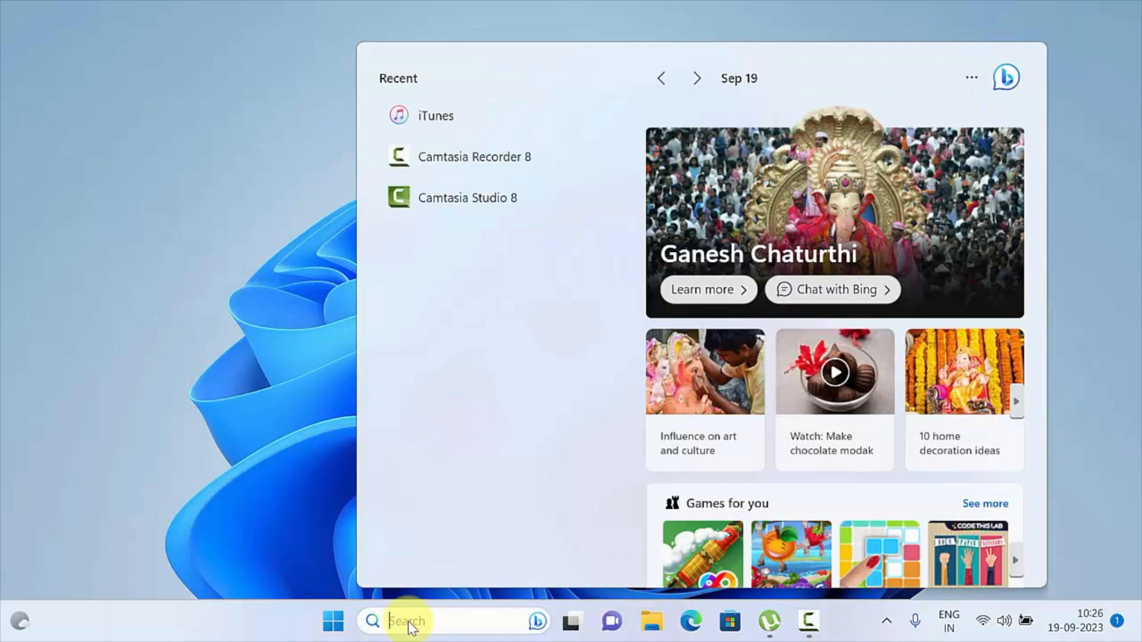
pyautogui.write('itunes')
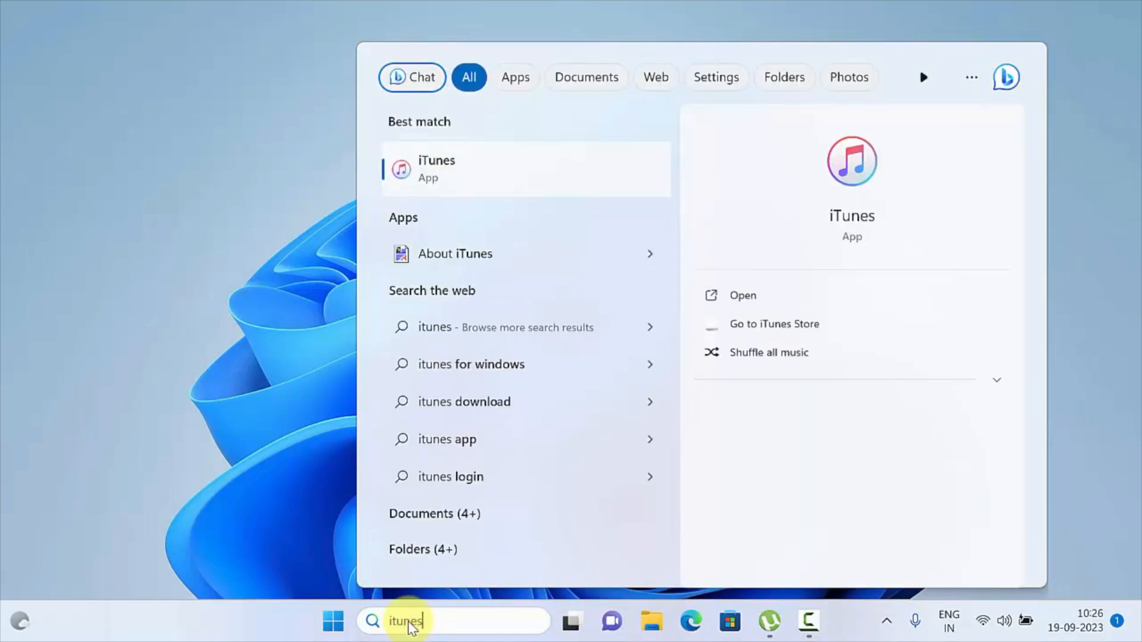
pyautogui.moveTo(451, 169)
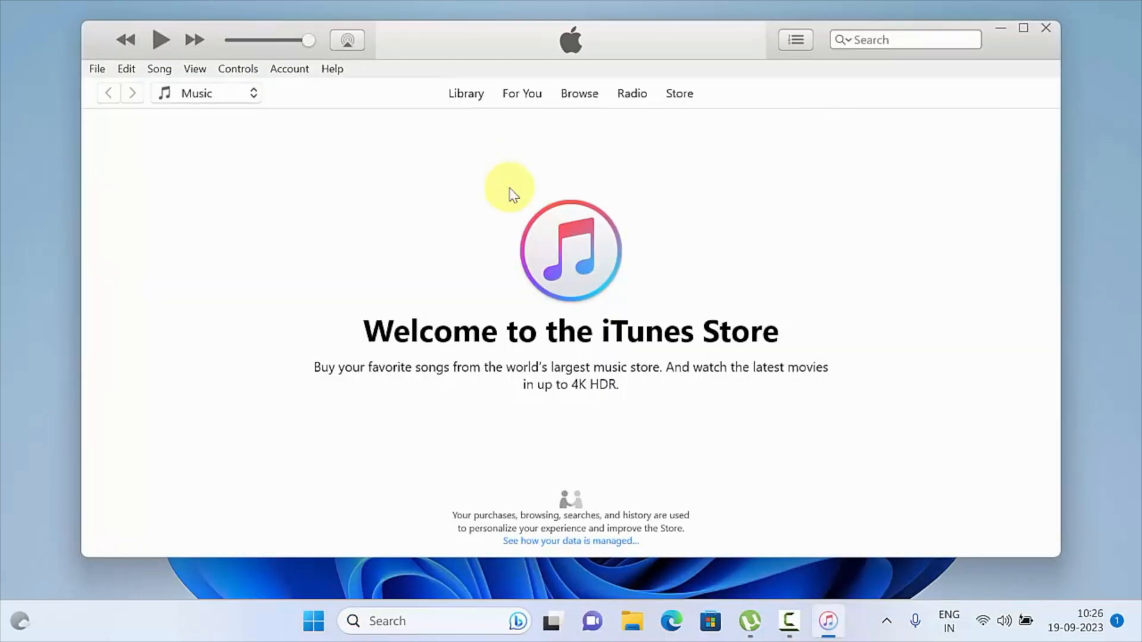
pyautogui.moveTo(677, 419)
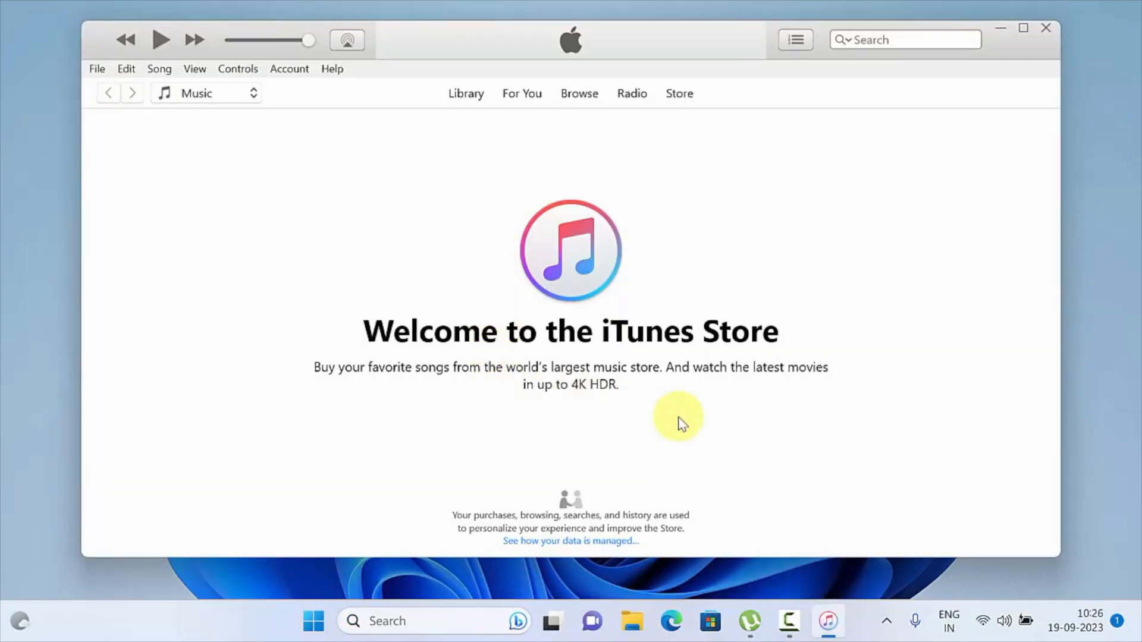